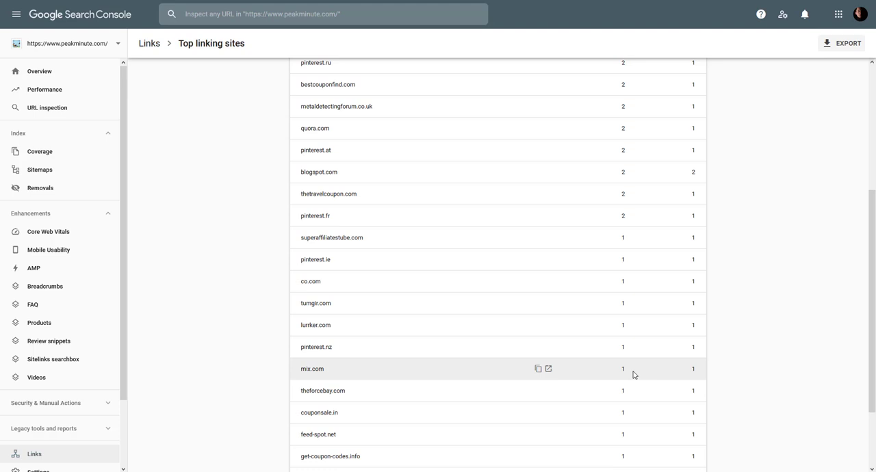
{"action": "mouse_move", "coordinate": [509, 187]}
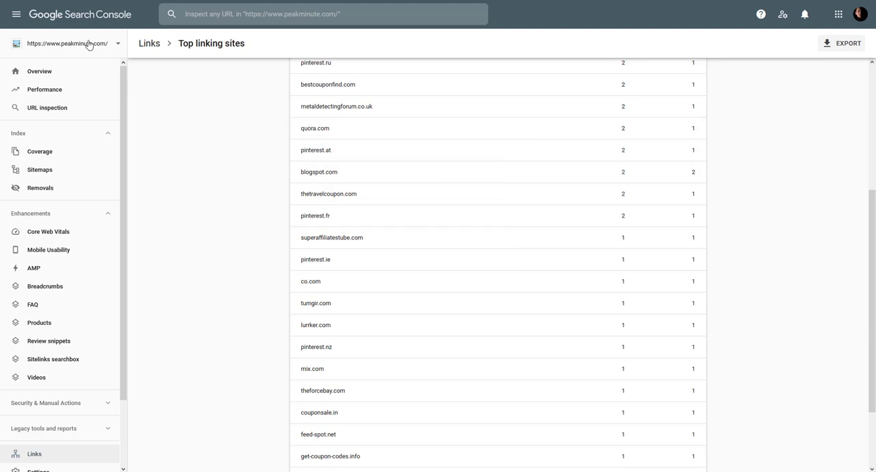
{"action": "mouse_move", "coordinate": [90, 16]}
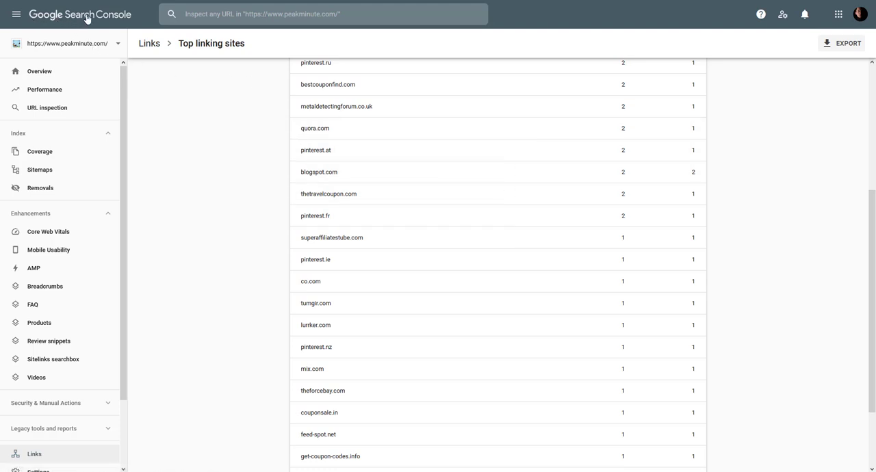
{"action": "mouse_move", "coordinate": [143, 26]}
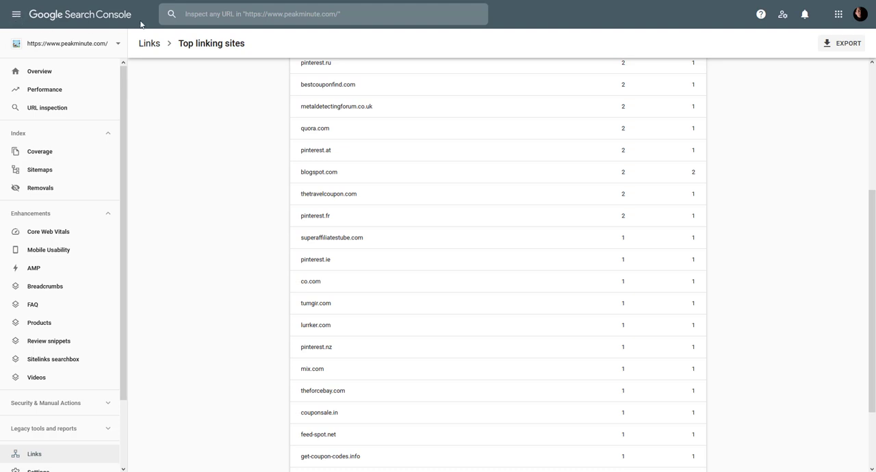
{"action": "mouse_move", "coordinate": [37, 455]}
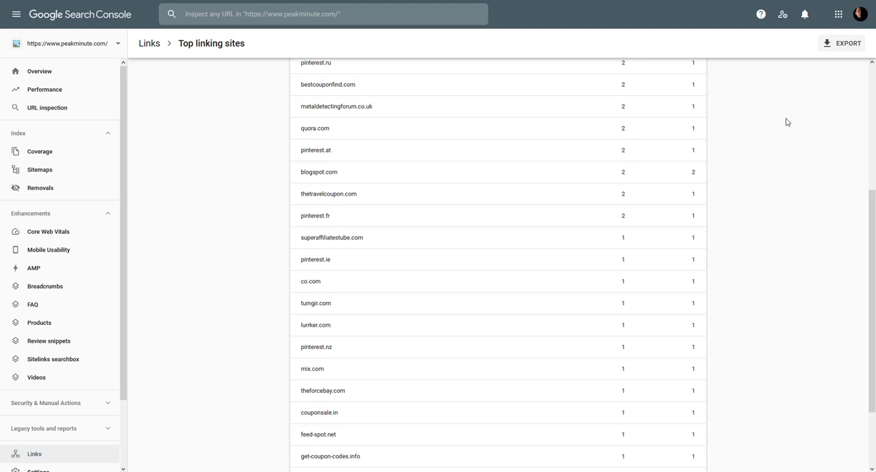
{"action": "mouse_move", "coordinate": [479, 251]}
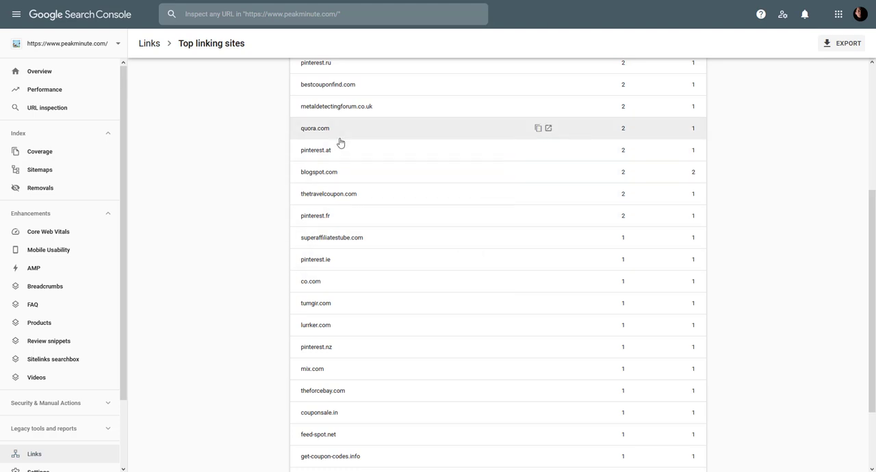
{"action": "mouse_move", "coordinate": [315, 91]}
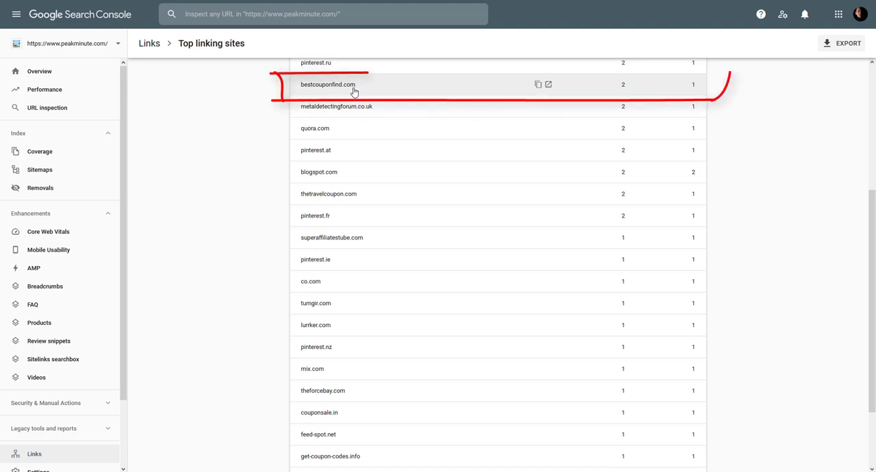
{"action": "mouse_move", "coordinate": [335, 200]}
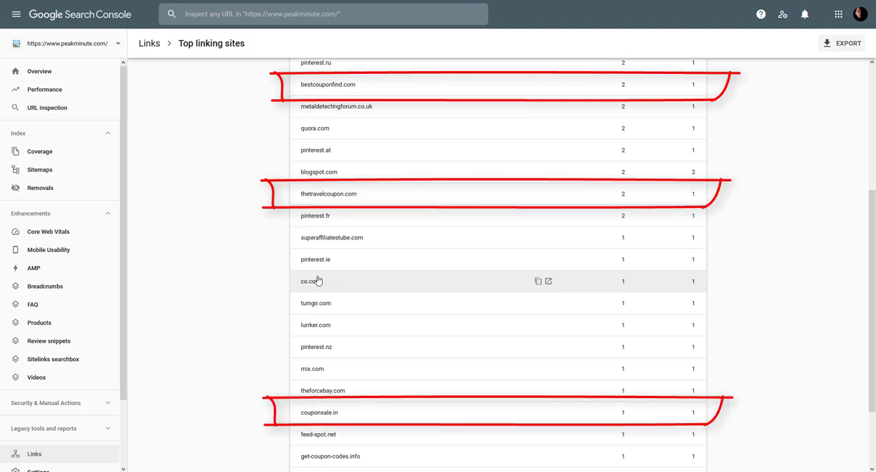
{"action": "mouse_move", "coordinate": [318, 380]}
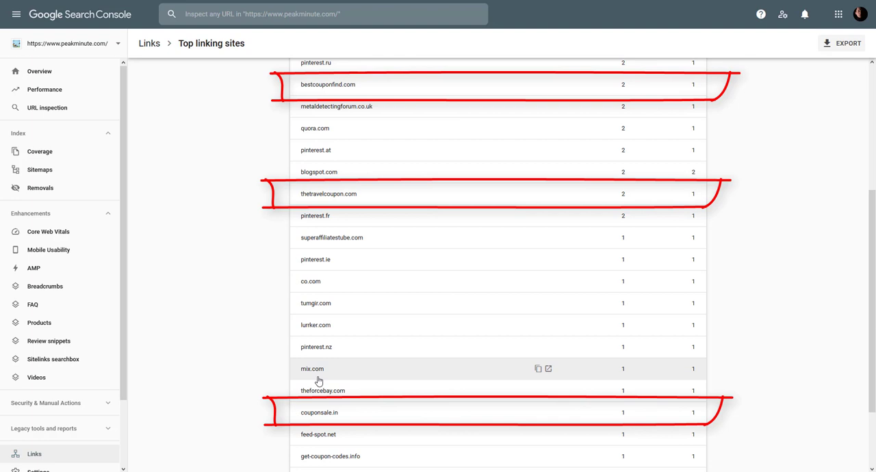
{"action": "mouse_move", "coordinate": [318, 416]}
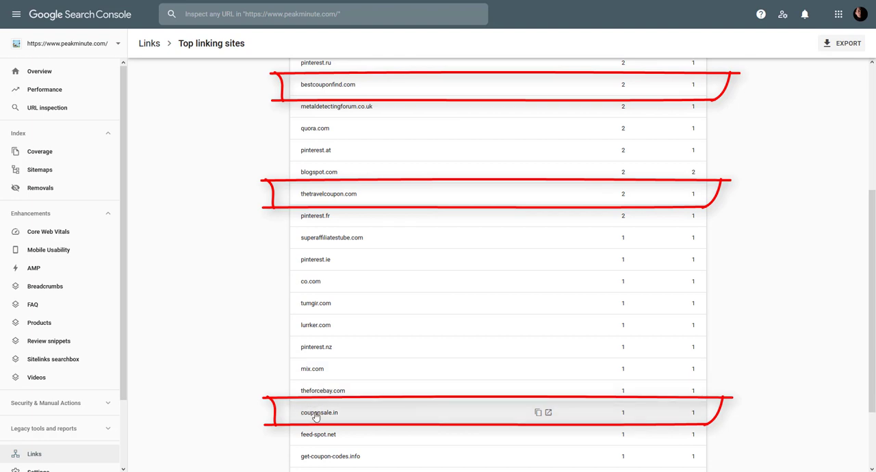
{"action": "mouse_move", "coordinate": [349, 421]}
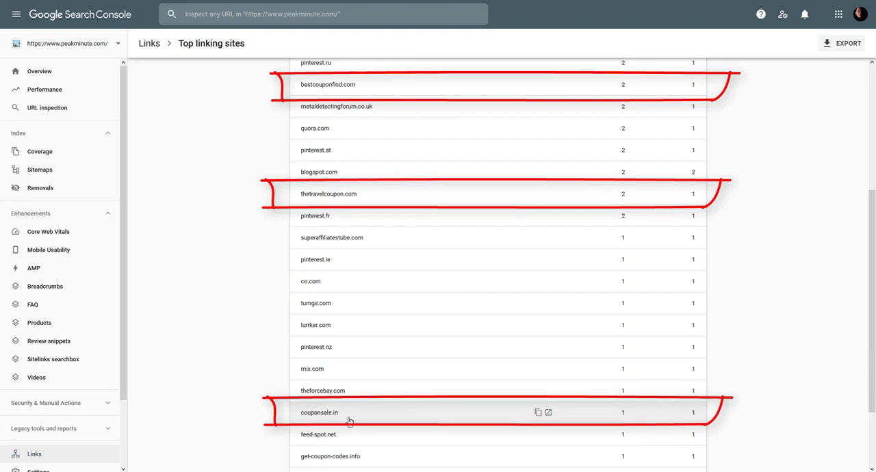
{"action": "mouse_move", "coordinate": [345, 420]}
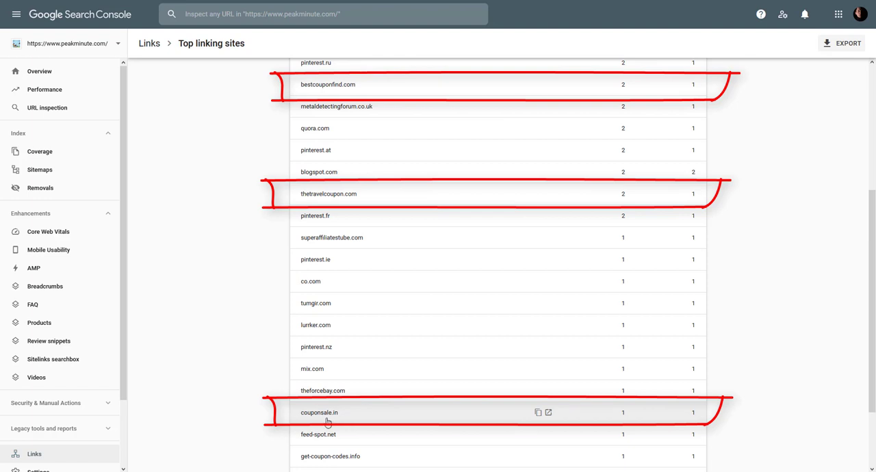
{"action": "mouse_move", "coordinate": [327, 422]}
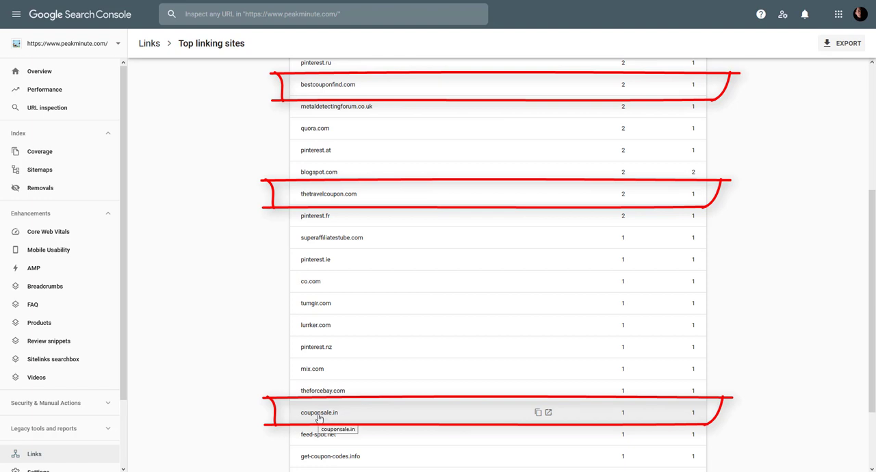
Step: Open couponsale.in's link details and select its domain name for copying
{"action": "left_click", "coordinate": [317, 411]}
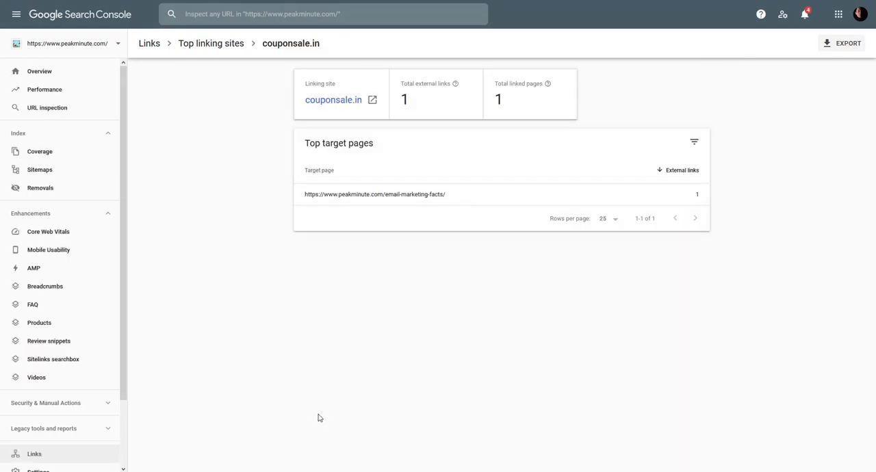
{"action": "mouse_move", "coordinate": [299, 107]}
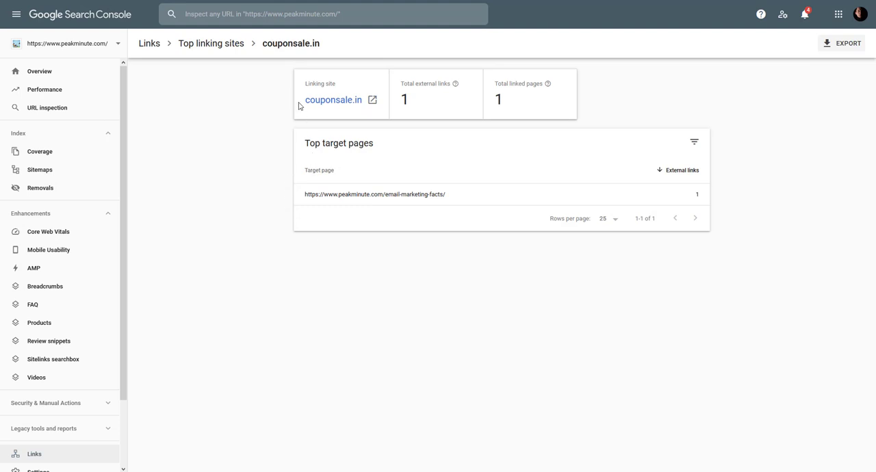
{"action": "double_click", "coordinate": [333, 100]}
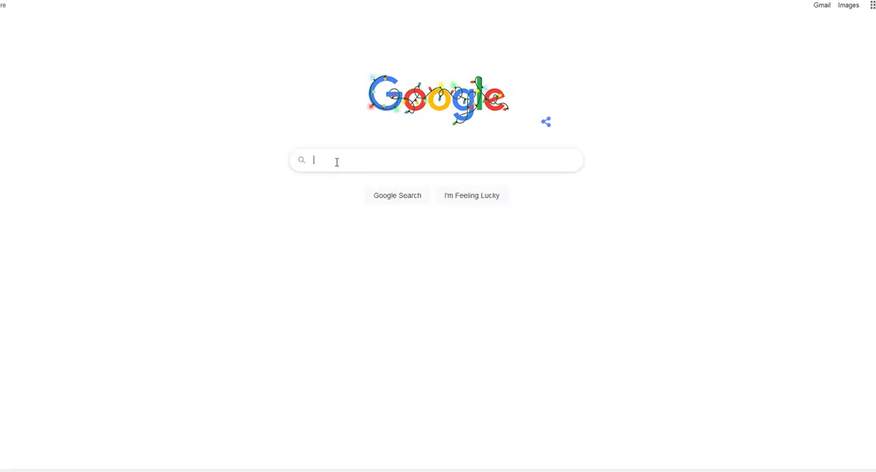
Step: Search Google for site:couponsale.in "peakminute"
{"action": "type", "text": "site:couponsale.in"}
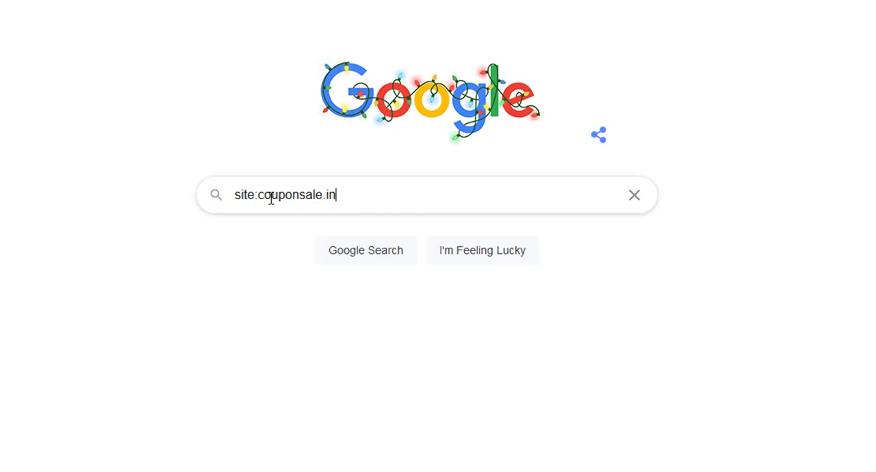
{"action": "type", "text": "\"\""}
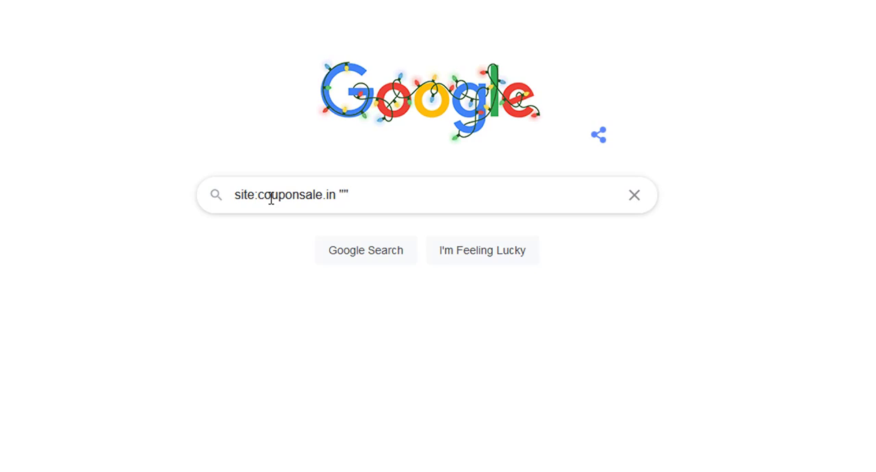
{"action": "type", "text": "peakminute"}
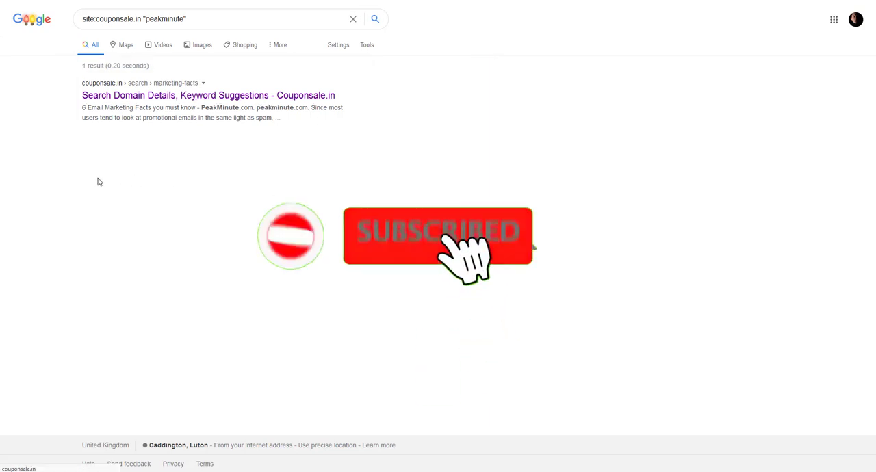
Step: Open the couponsale.in marketing facts page mentioning PeakMinute and scroll through its listings
{"action": "left_click", "coordinate": [208, 95]}
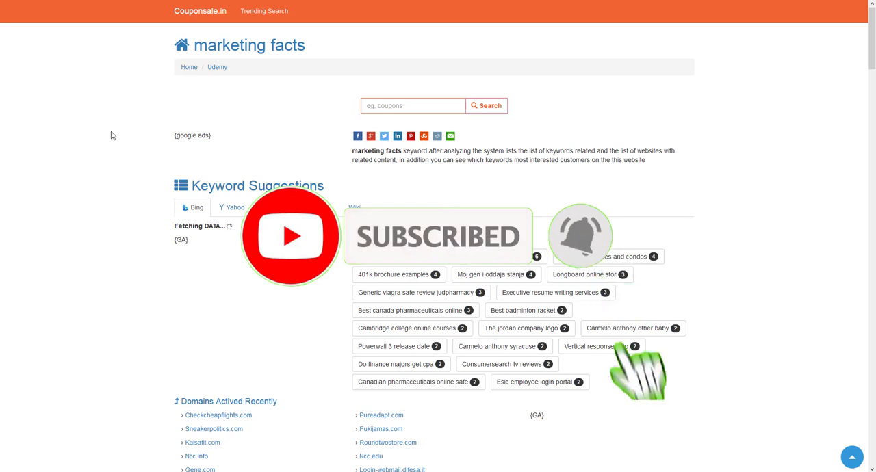
{"action": "mouse_move", "coordinate": [269, 176]}
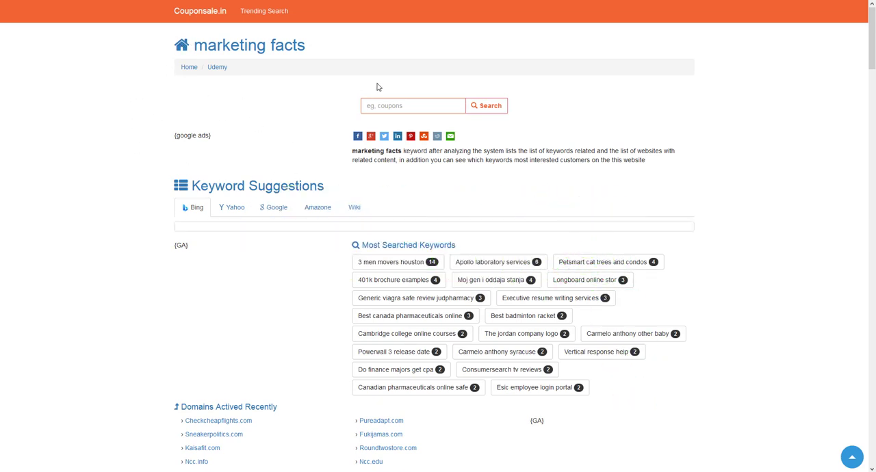
{"action": "mouse_move", "coordinate": [160, 218]}
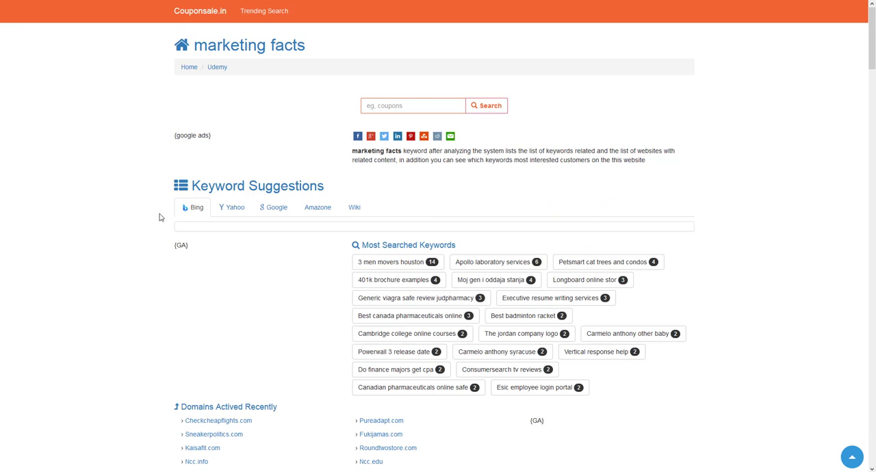
{"action": "mouse_move", "coordinate": [443, 184]}
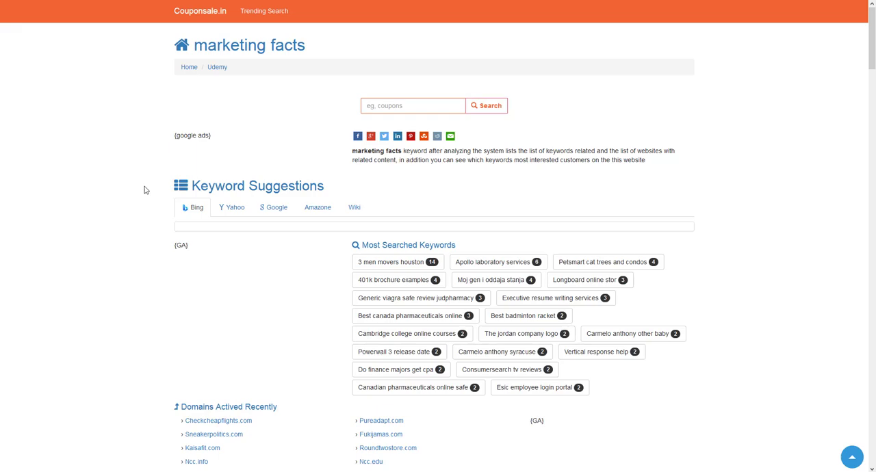
{"action": "scroll", "scroll_direction": "down", "scroll_amount": 3}
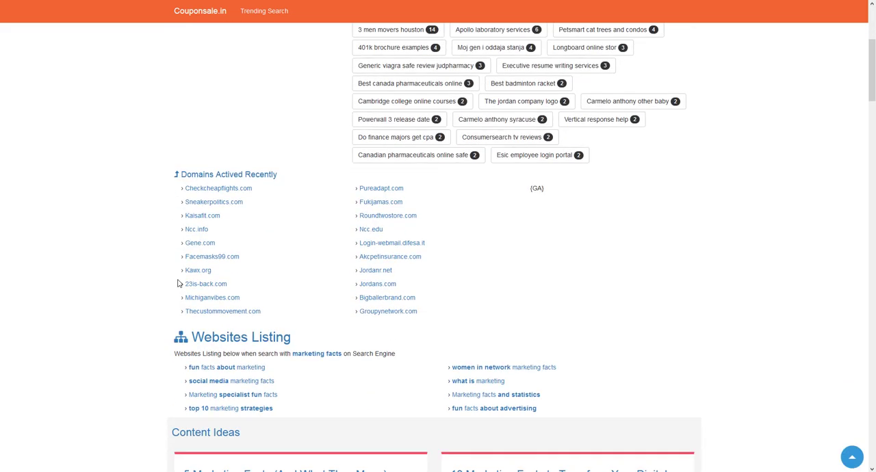
{"action": "scroll", "scroll_direction": "down", "scroll_amount": 3}
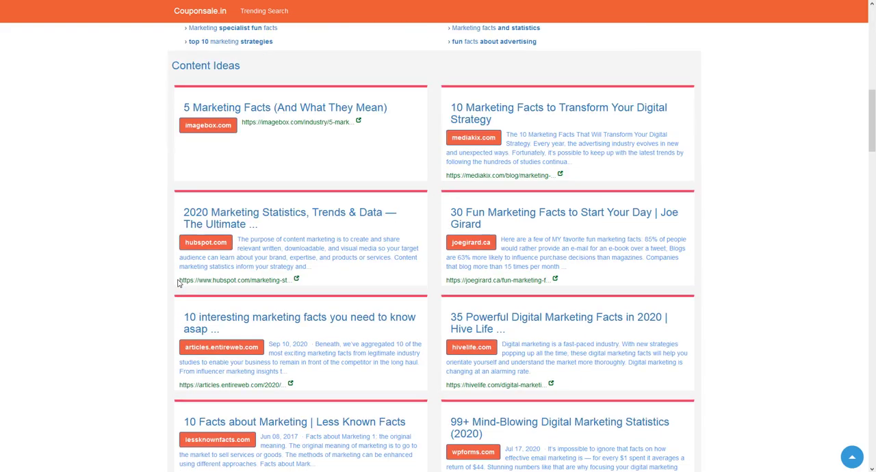
{"action": "scroll", "scroll_direction": "down", "scroll_amount": 3}
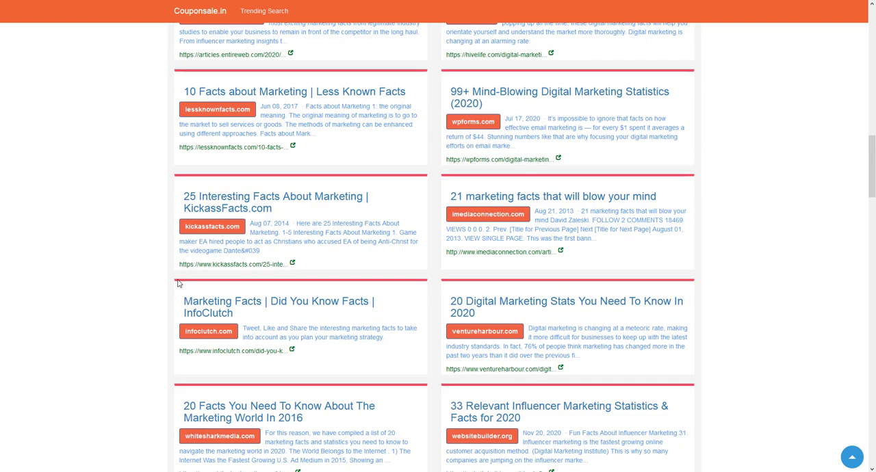
{"action": "scroll", "scroll_direction": "down", "scroll_amount": 3}
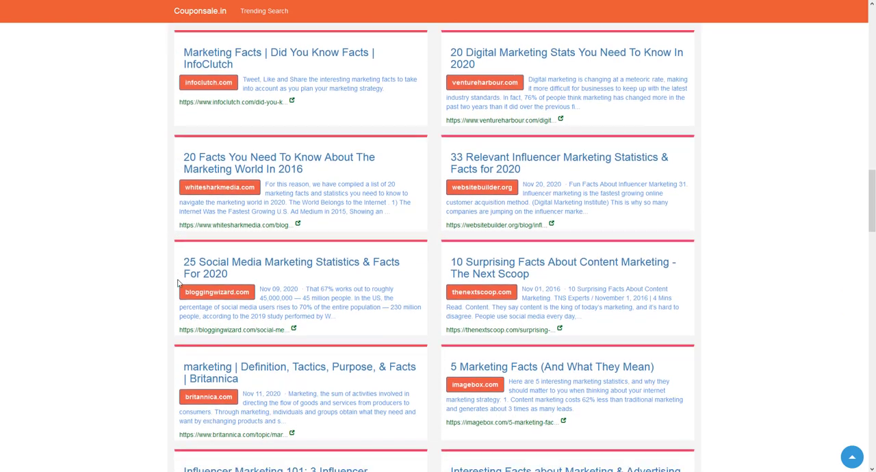
{"action": "scroll", "scroll_direction": "down", "scroll_amount": 3}
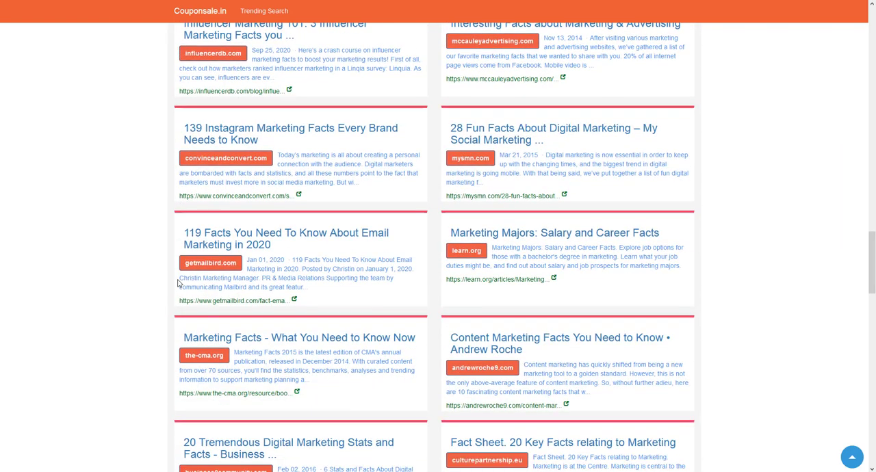
{"action": "scroll", "scroll_direction": "down", "scroll_amount": 3}
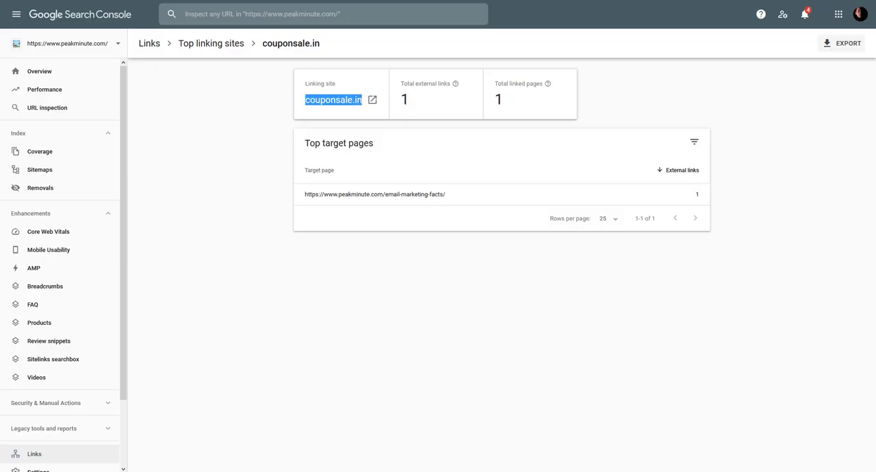
{"action": "mouse_move", "coordinate": [210, 333]}
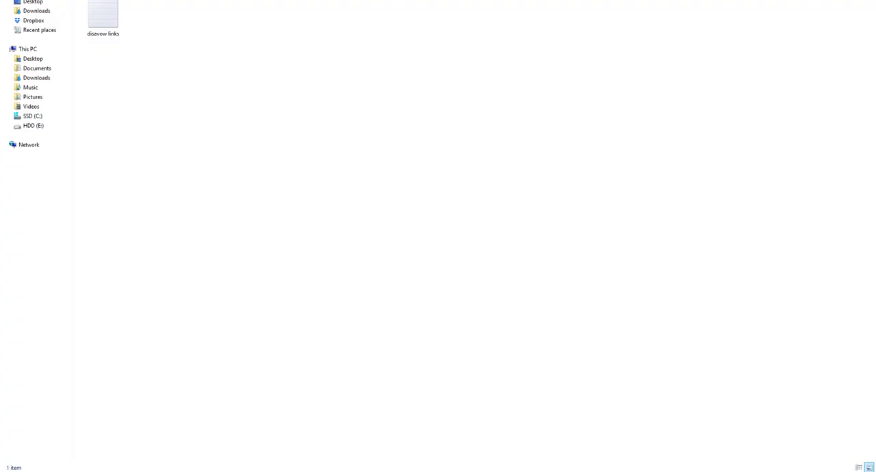
Step: Open the disavow links file from File Explorer in Notepad, showing seven domains
{"action": "left_click", "coordinate": [103, 14]}
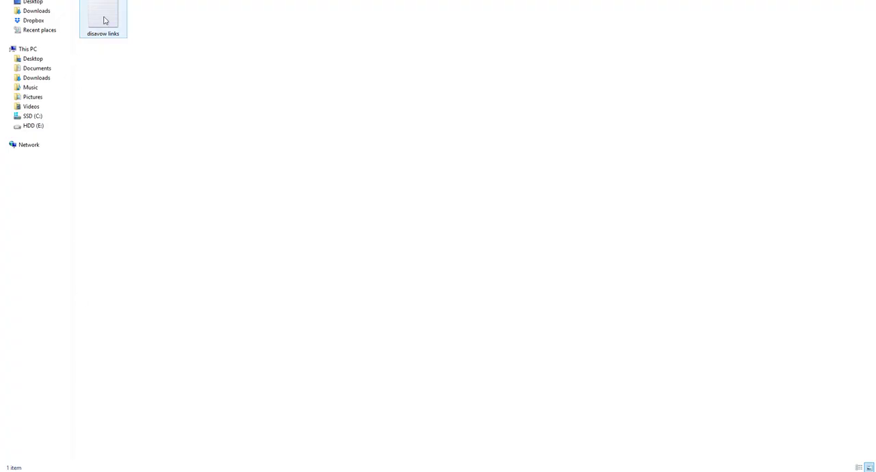
{"action": "double_click", "coordinate": [103, 10]}
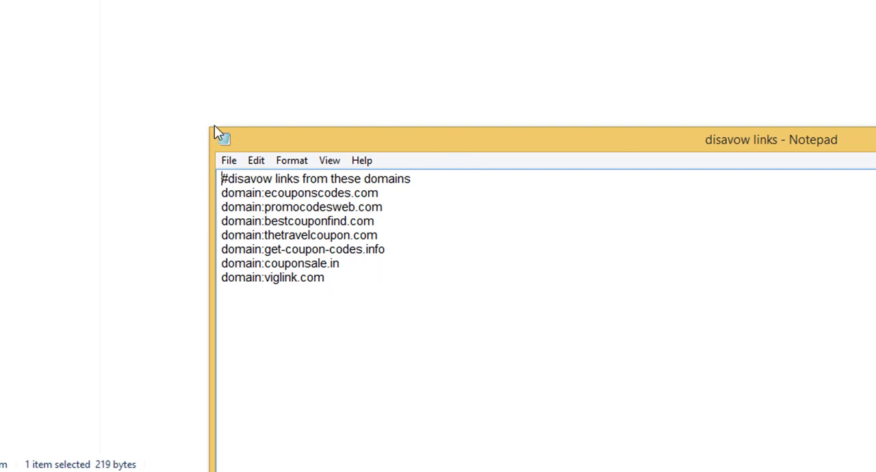
{"action": "mouse_move", "coordinate": [303, 235]}
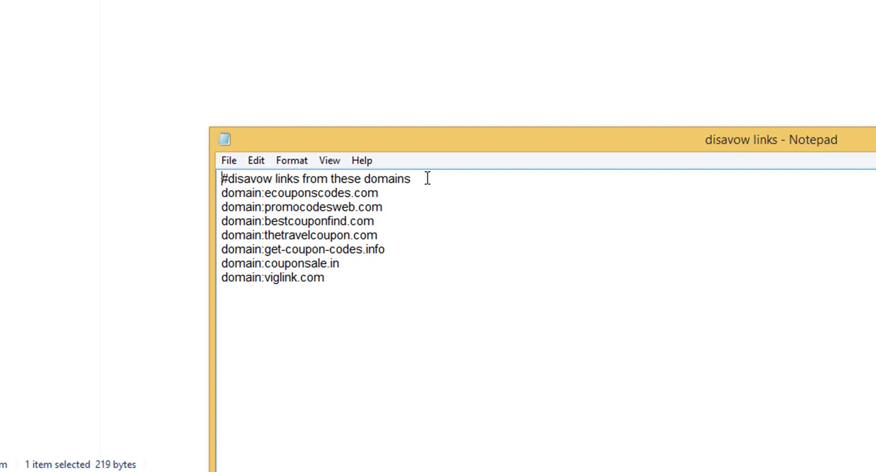
{"action": "mouse_move", "coordinate": [365, 178]}
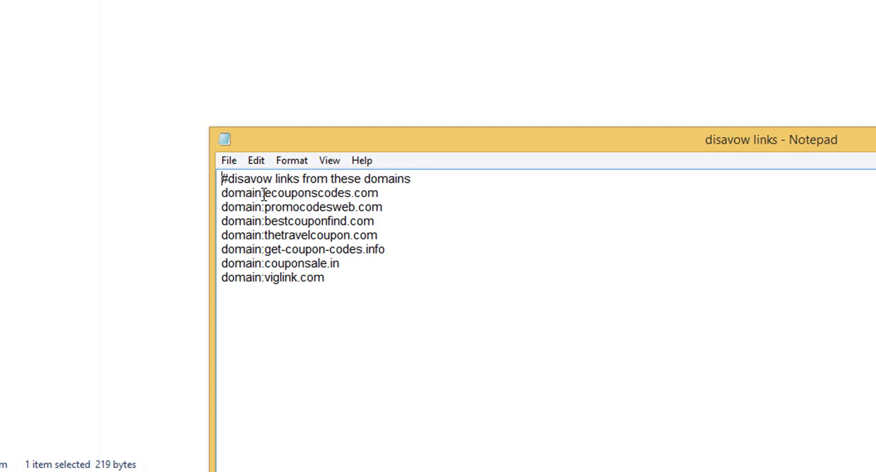
{"action": "mouse_move", "coordinate": [283, 207]}
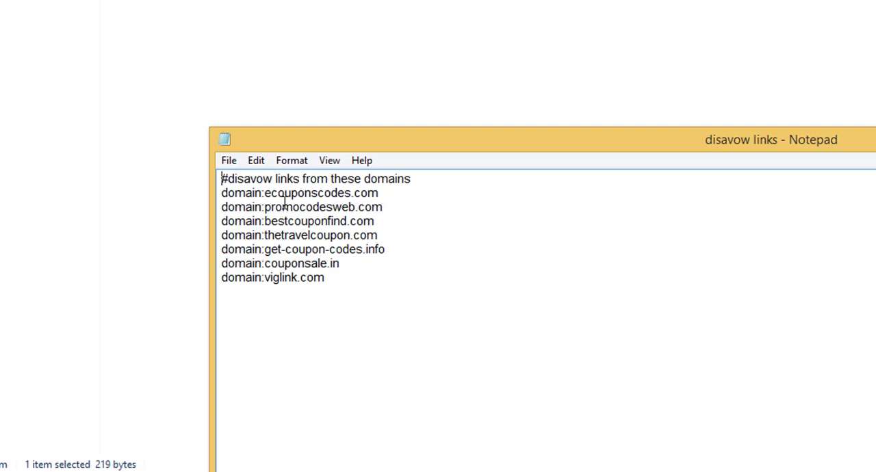
{"action": "mouse_move", "coordinate": [247, 264]}
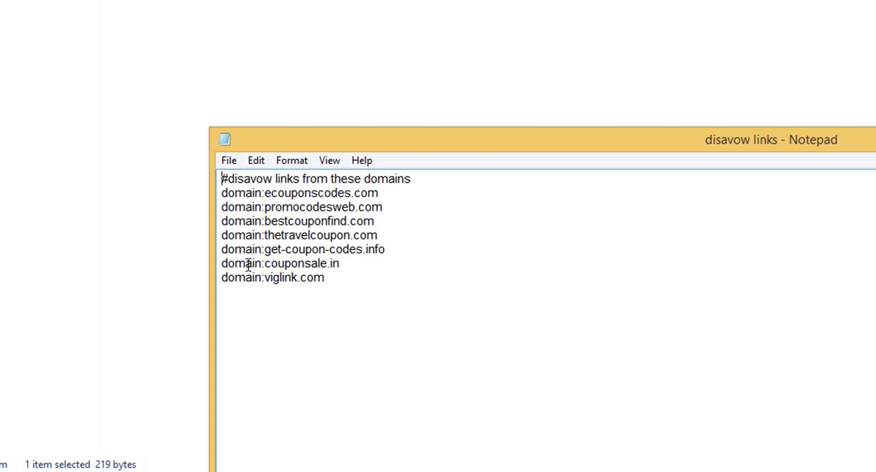
{"action": "mouse_move", "coordinate": [210, 243]}
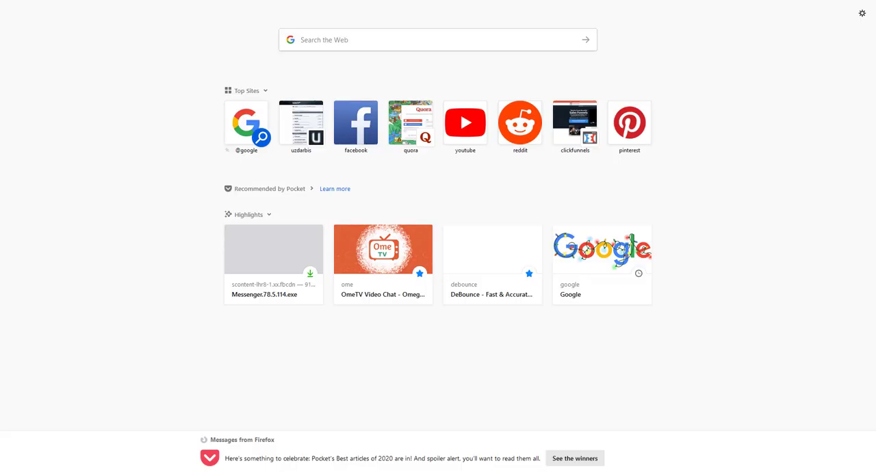
{"action": "mouse_move", "coordinate": [277, 61]}
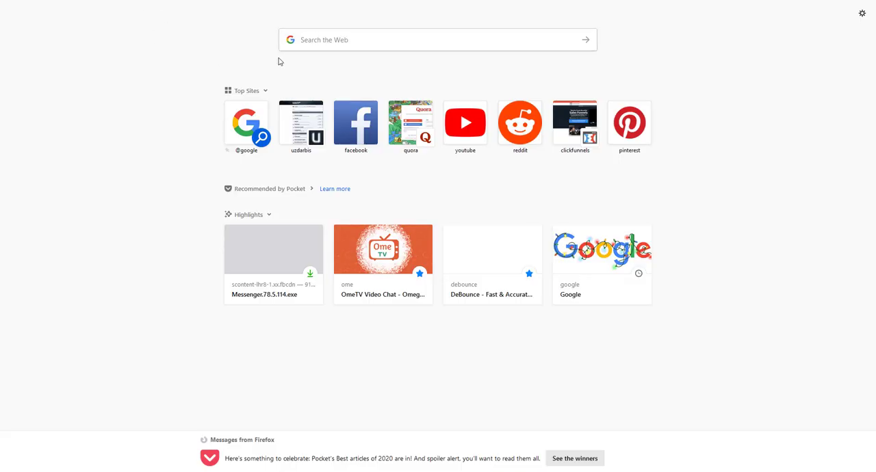
Step: Search Google for 'disavow tool' from the Firefox new tab
{"action": "type", "text": "d"}
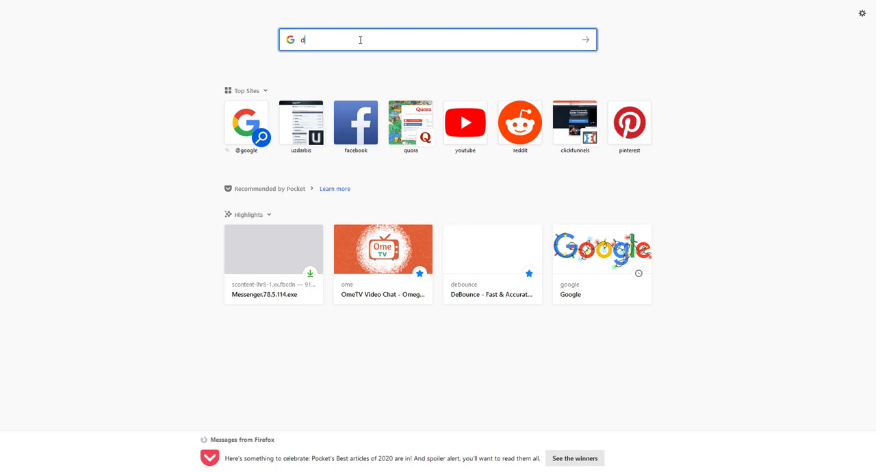
{"action": "type", "text": "isa"}
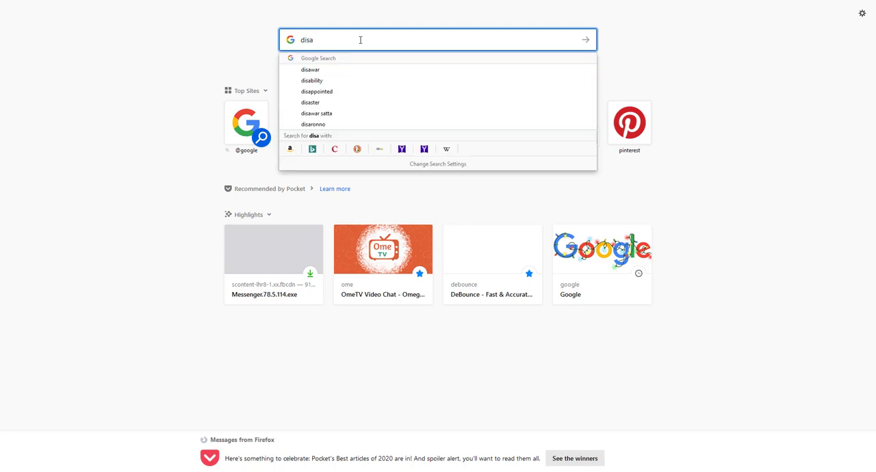
{"action": "type", "text": "vow"}
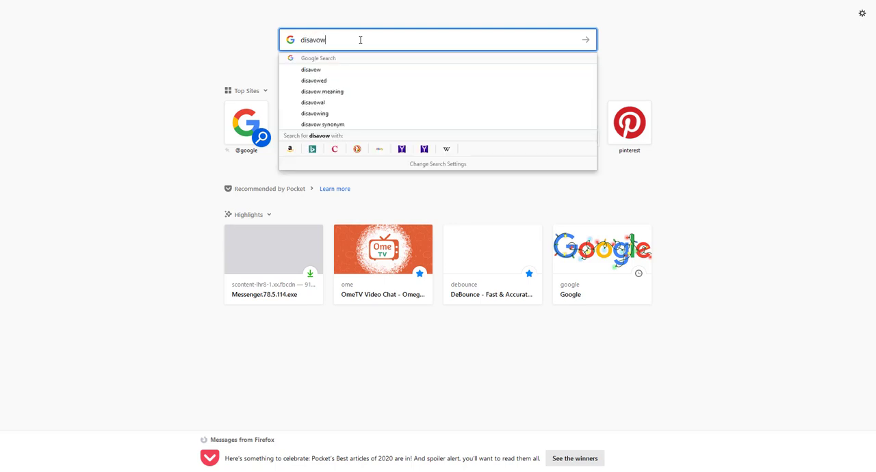
{"action": "type", "text": "tool"}
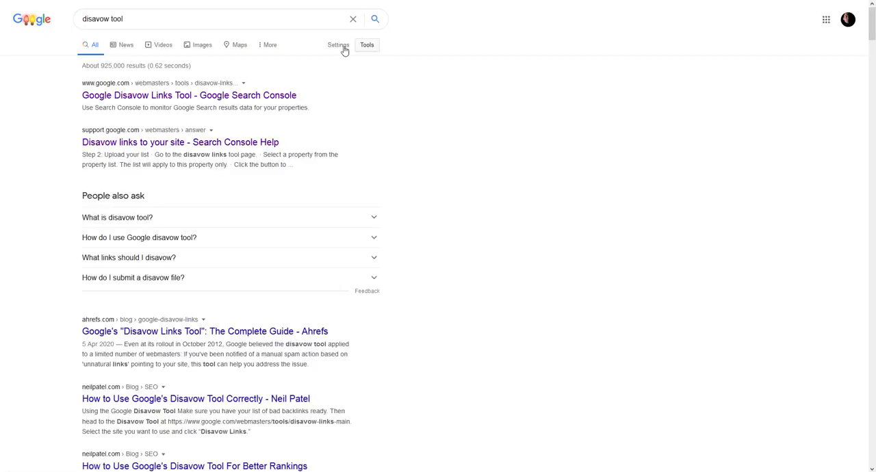
Step: Follow the Google Disavow Links Tool result to the new Disavow links report
{"action": "left_click", "coordinate": [189, 95]}
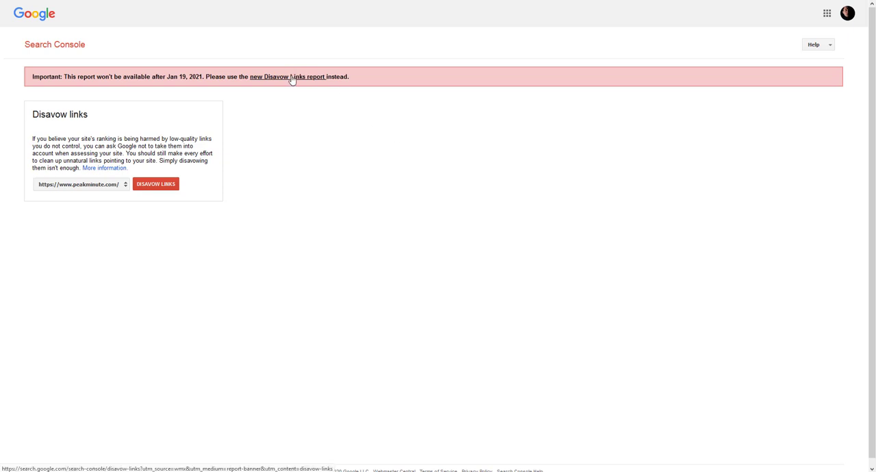
{"action": "left_click", "coordinate": [293, 78]}
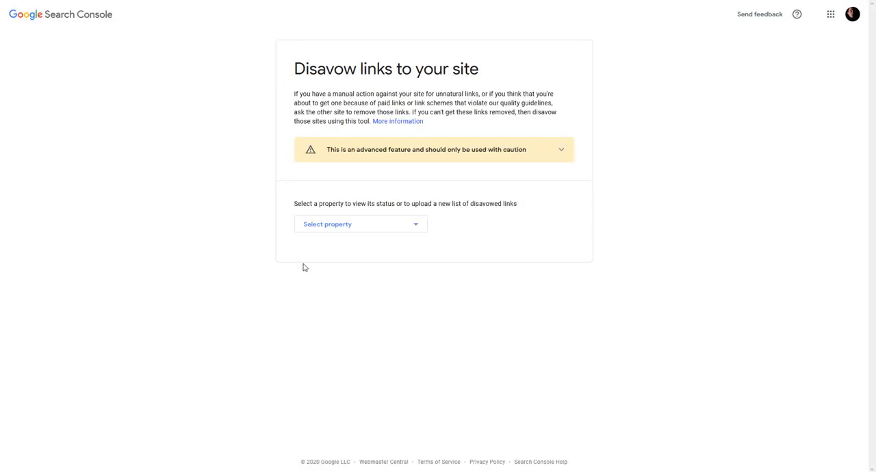
{"action": "mouse_move", "coordinate": [390, 231]}
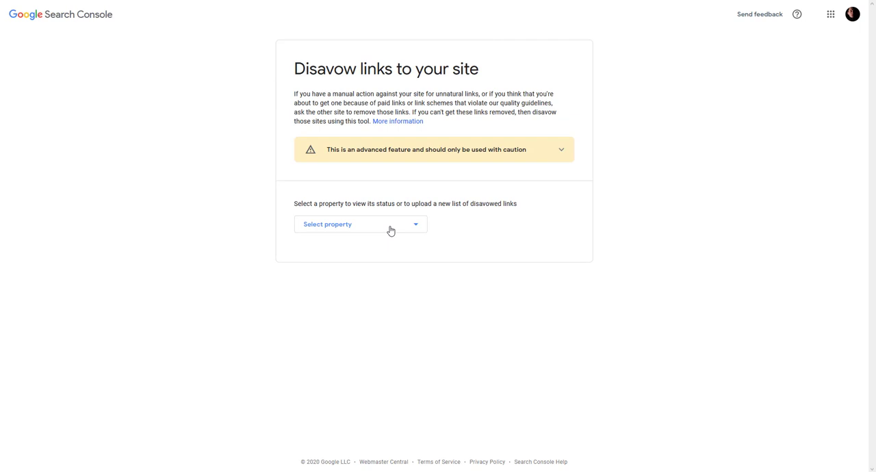
{"action": "mouse_move", "coordinate": [637, 155]}
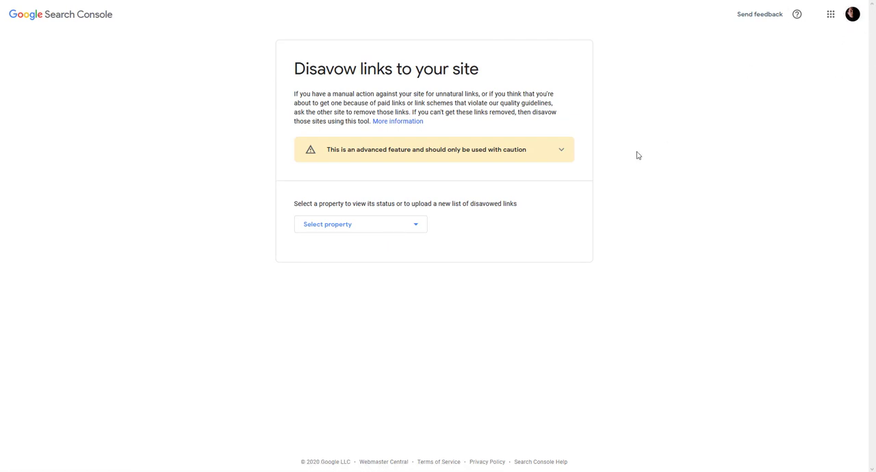
{"action": "mouse_move", "coordinate": [342, 231]}
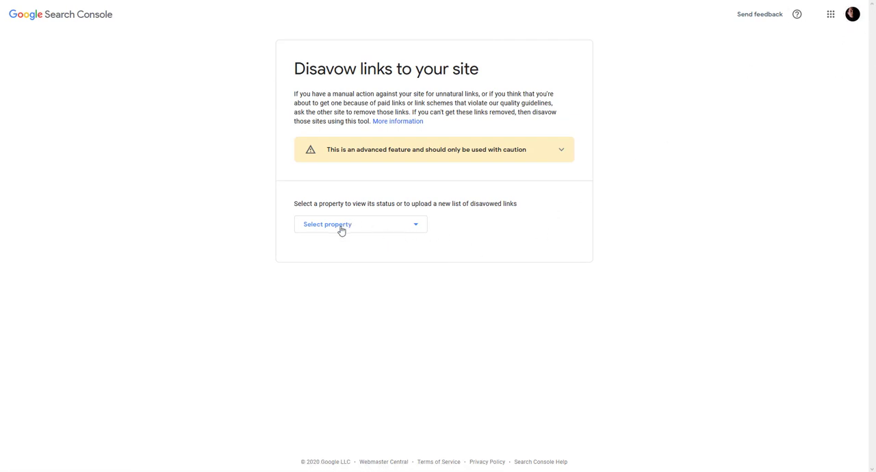
{"action": "mouse_move", "coordinate": [407, 229]}
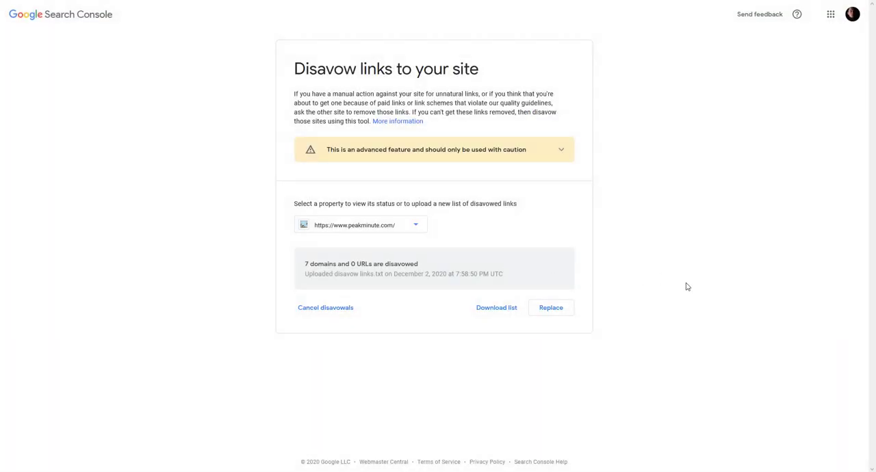
{"action": "mouse_move", "coordinate": [496, 309]}
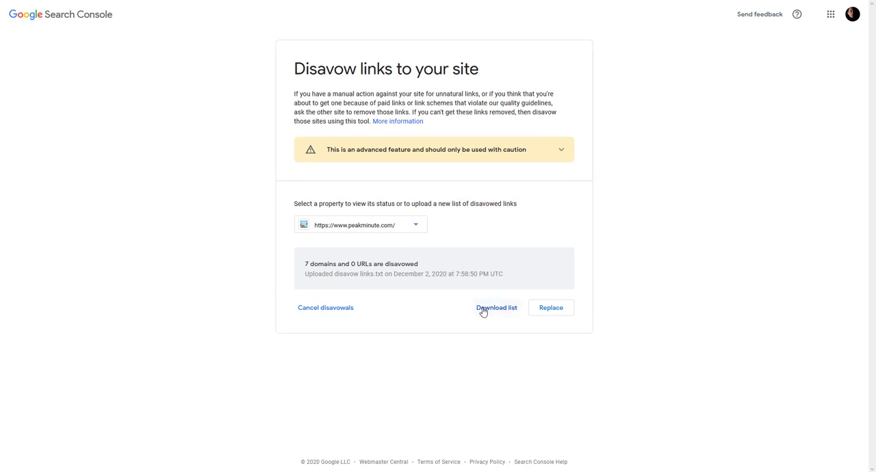
{"action": "mouse_move", "coordinate": [416, 315]}
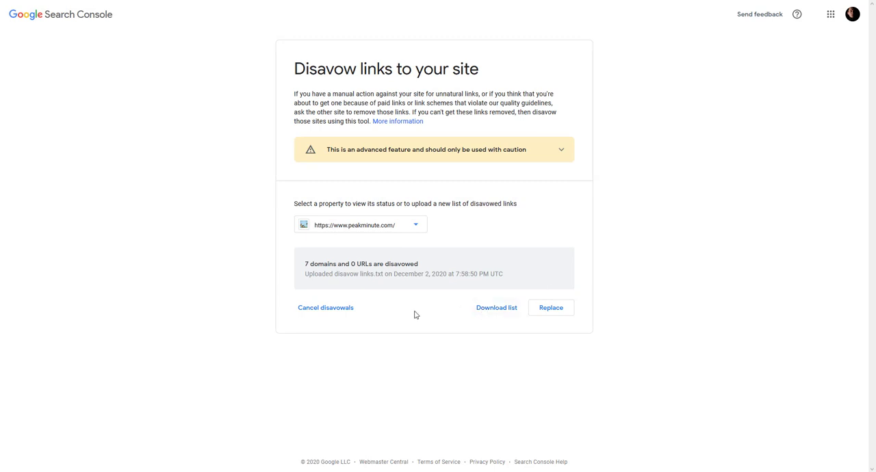
{"action": "mouse_move", "coordinate": [520, 265]}
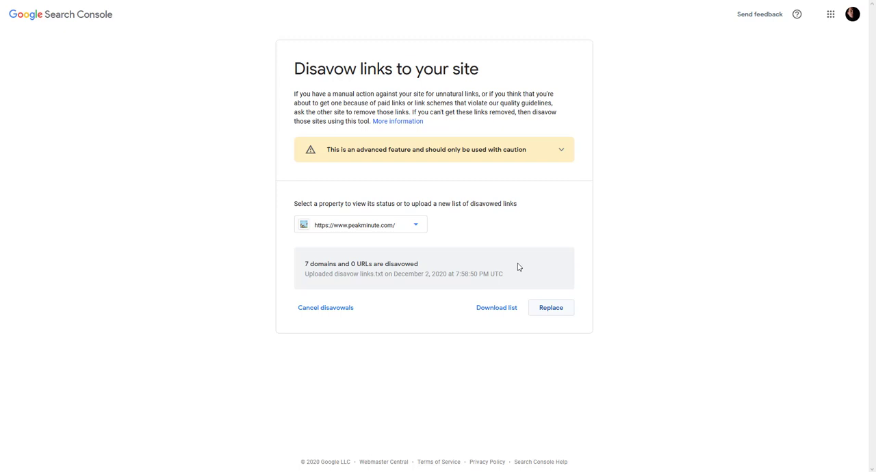
{"action": "mouse_move", "coordinate": [346, 258]}
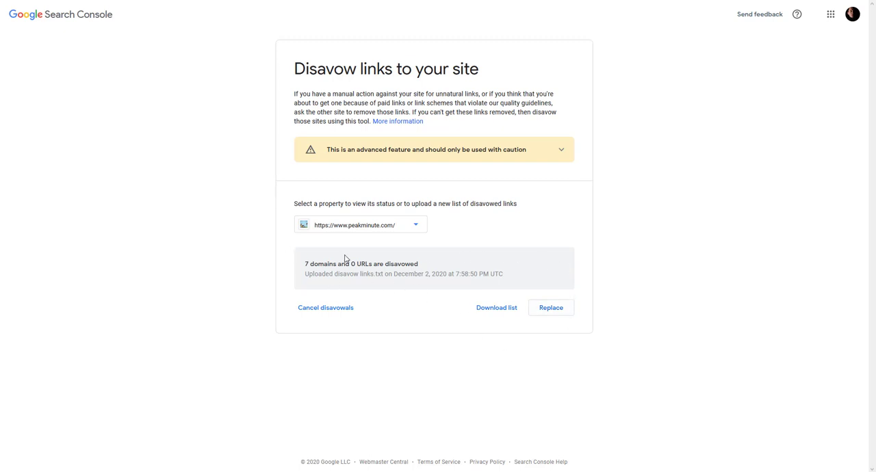
{"action": "mouse_move", "coordinate": [512, 339]}
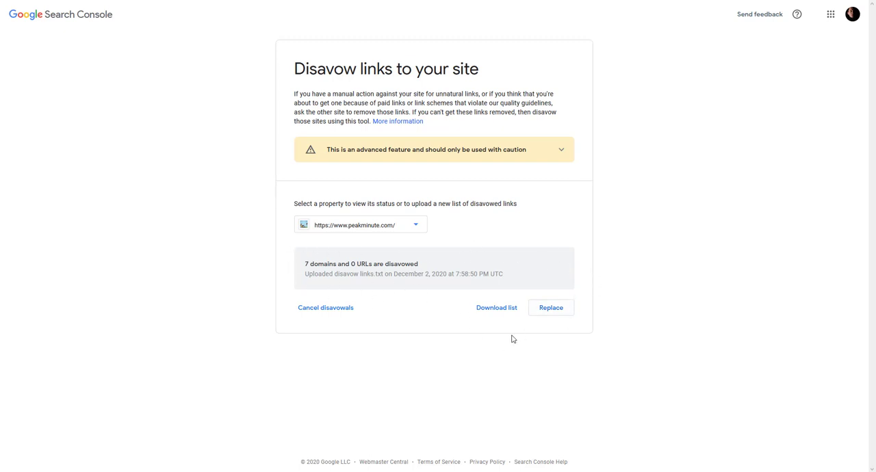
{"action": "mouse_move", "coordinate": [502, 331]}
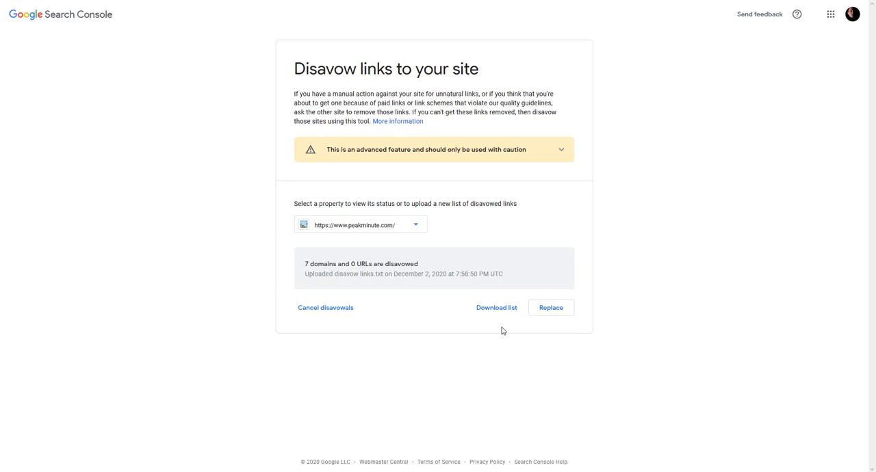